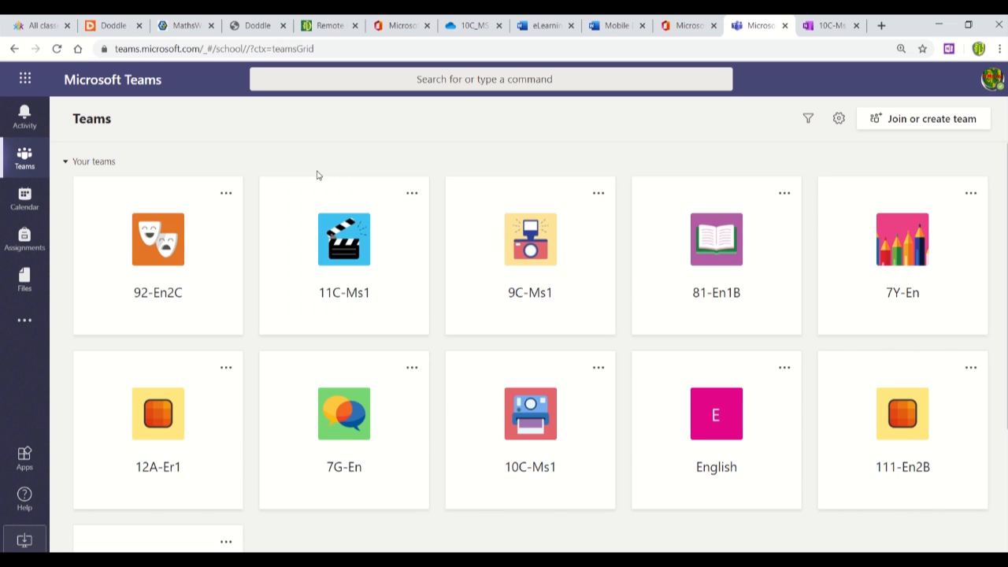
{"action": "mouse_move", "coordinate": [431, 162]}
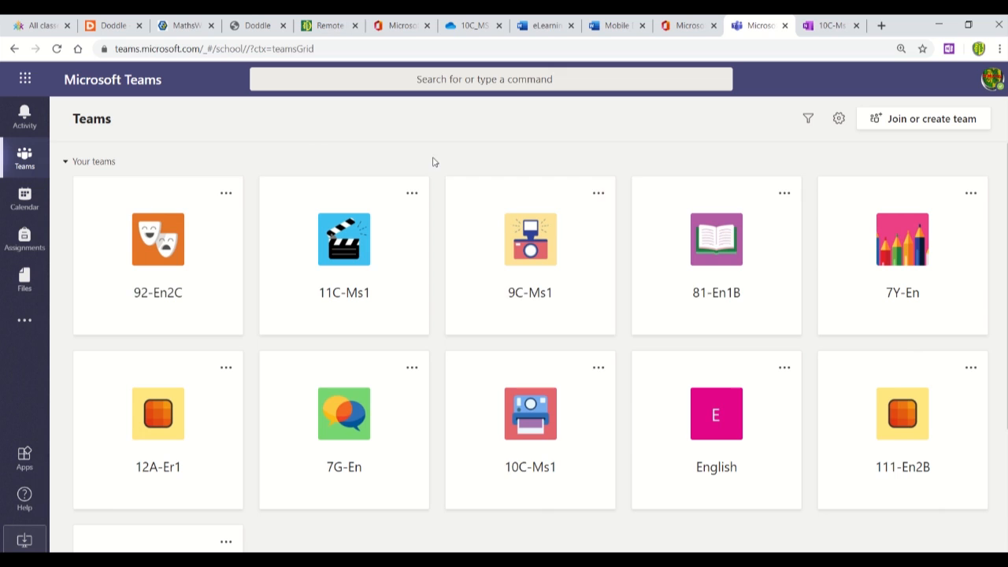
- Open the 10C-Ms1 team tile to reach its General channel posts
{"action": "left_click", "coordinate": [530, 413]}
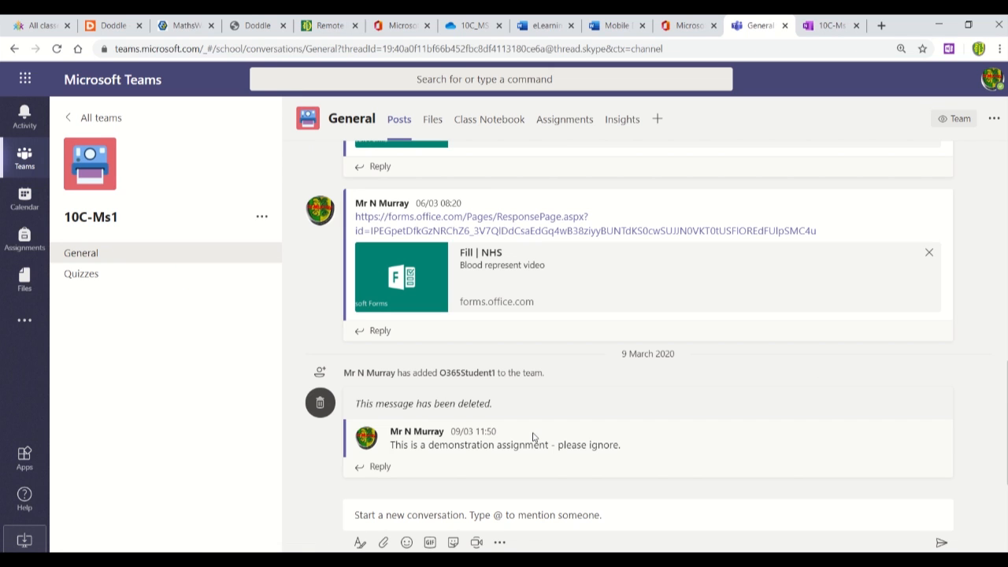
{"action": "mouse_move", "coordinate": [531, 437]}
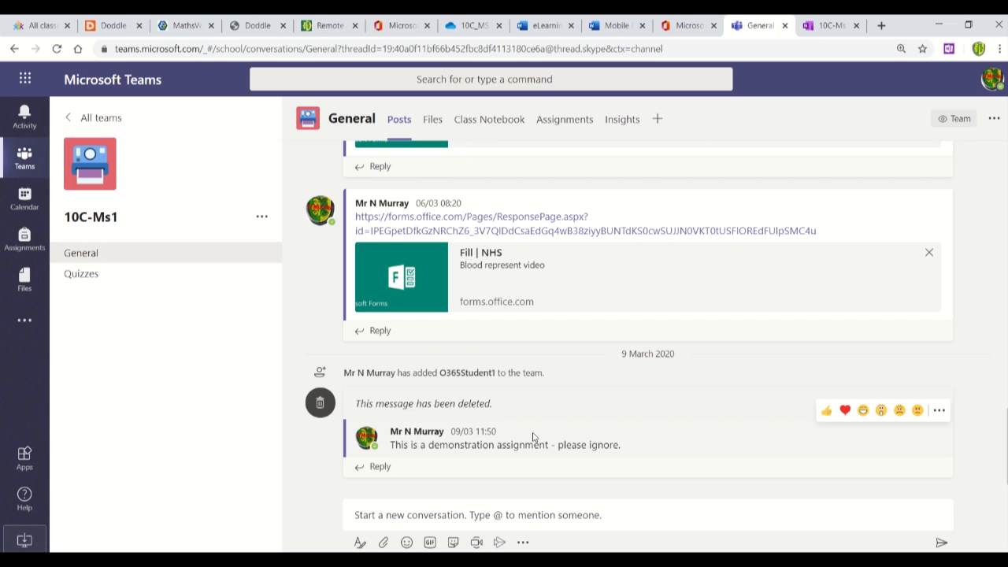
{"action": "mouse_move", "coordinate": [395, 129]}
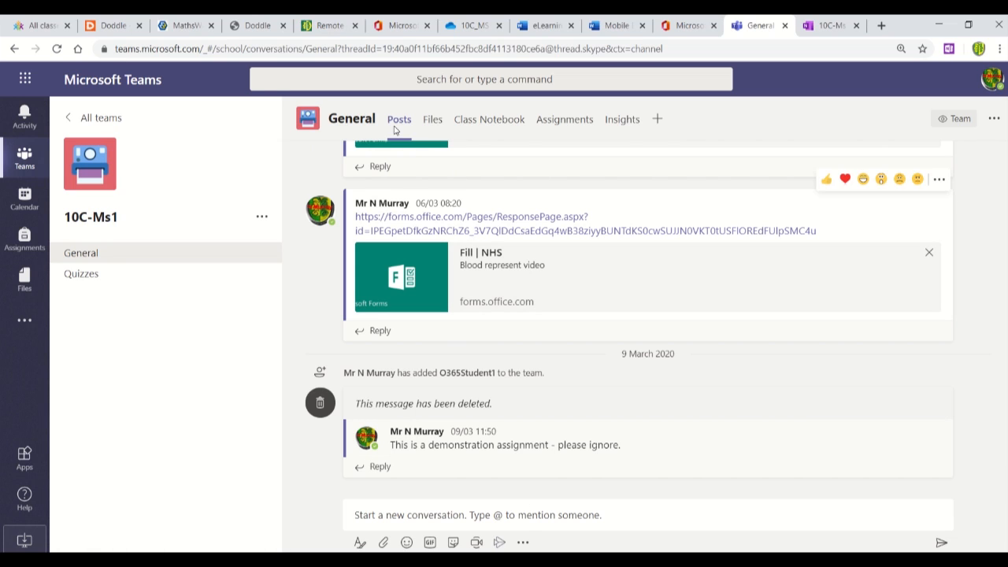
{"action": "mouse_move", "coordinate": [488, 119]}
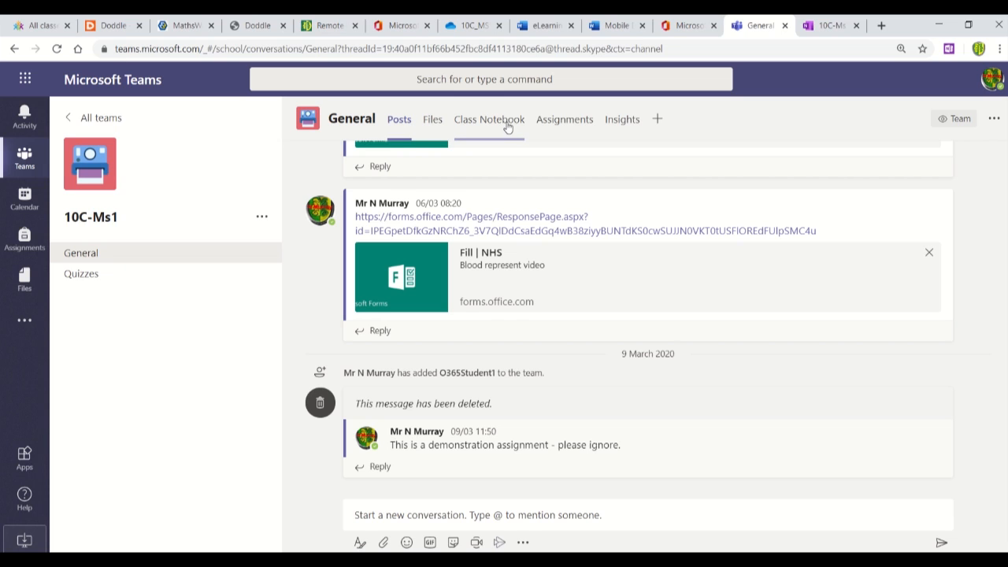
{"action": "mouse_move", "coordinate": [488, 118]}
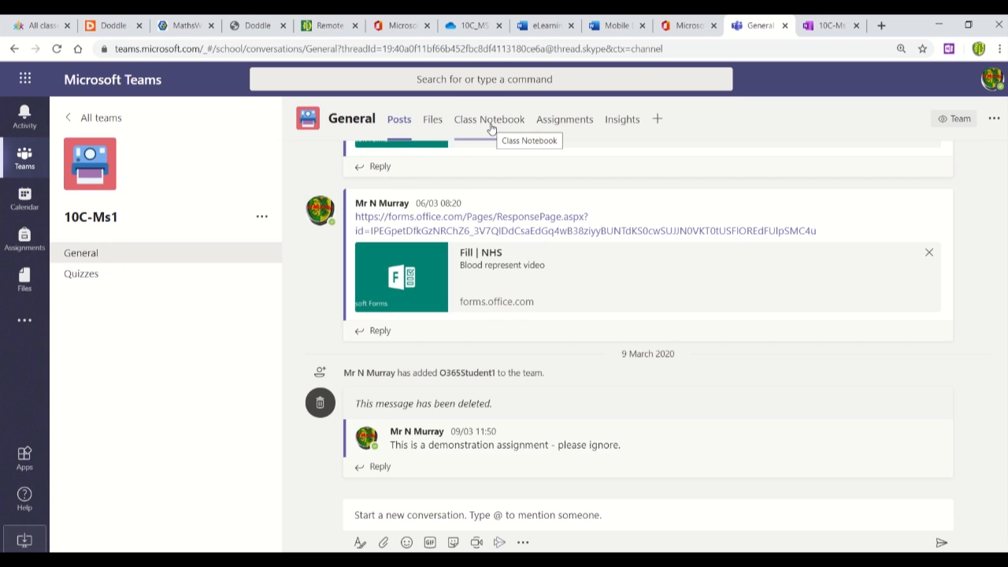
- Load the Class Notebook tab from the 10C-Ms1 General channel
{"action": "left_click", "coordinate": [489, 119]}
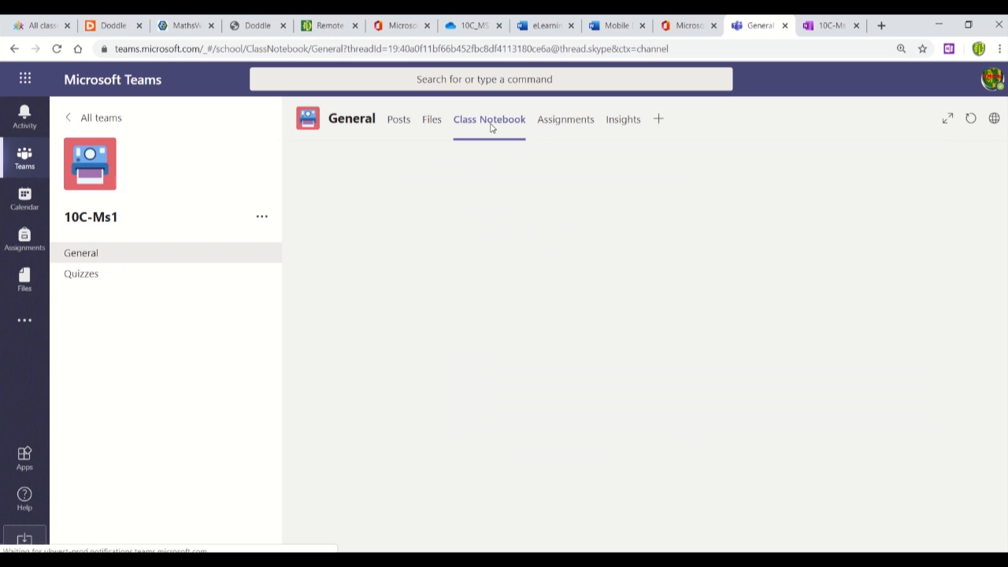
{"action": "left_click", "coordinate": [489, 119]}
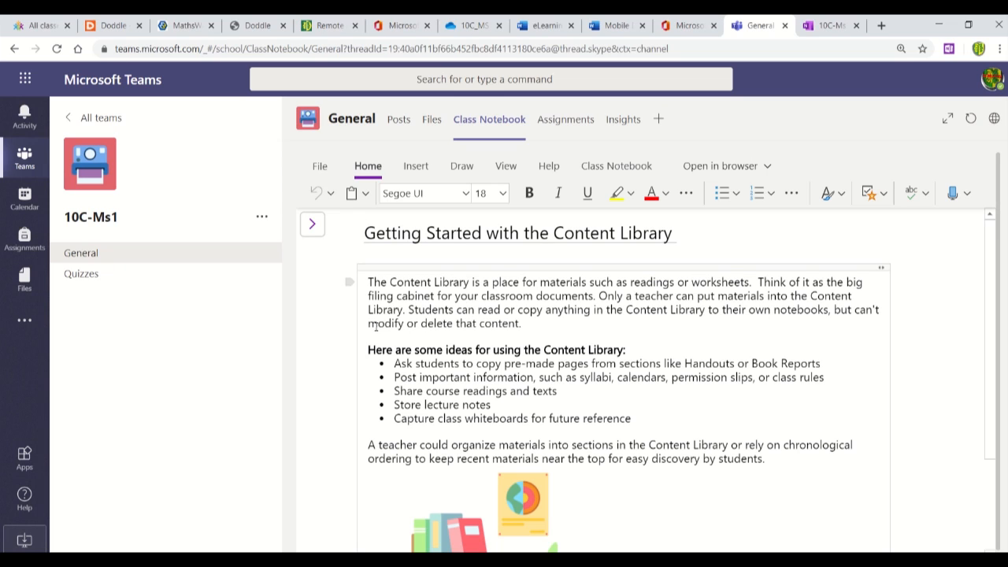
{"action": "mouse_move", "coordinate": [663, 261]}
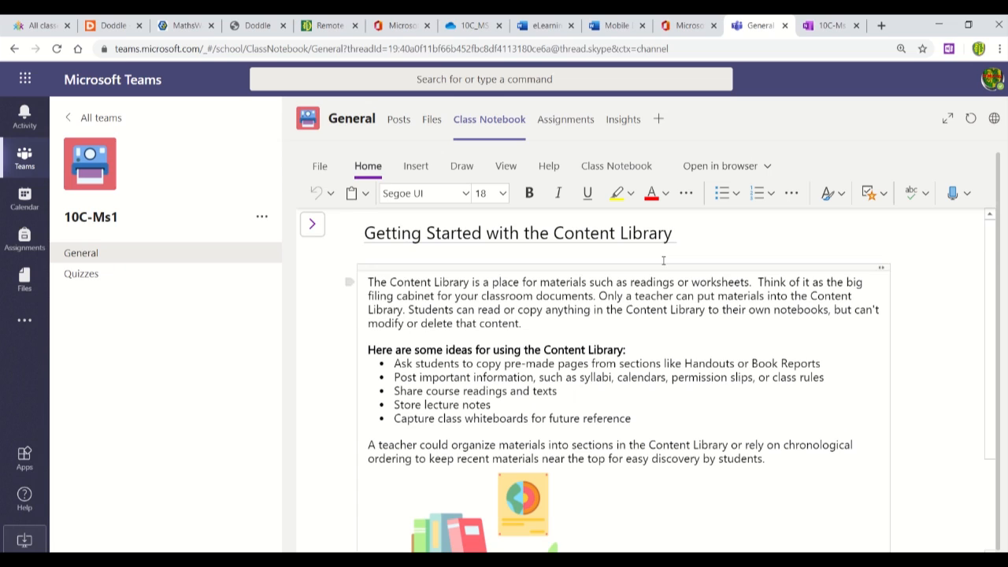
{"action": "mouse_move", "coordinate": [502, 309]}
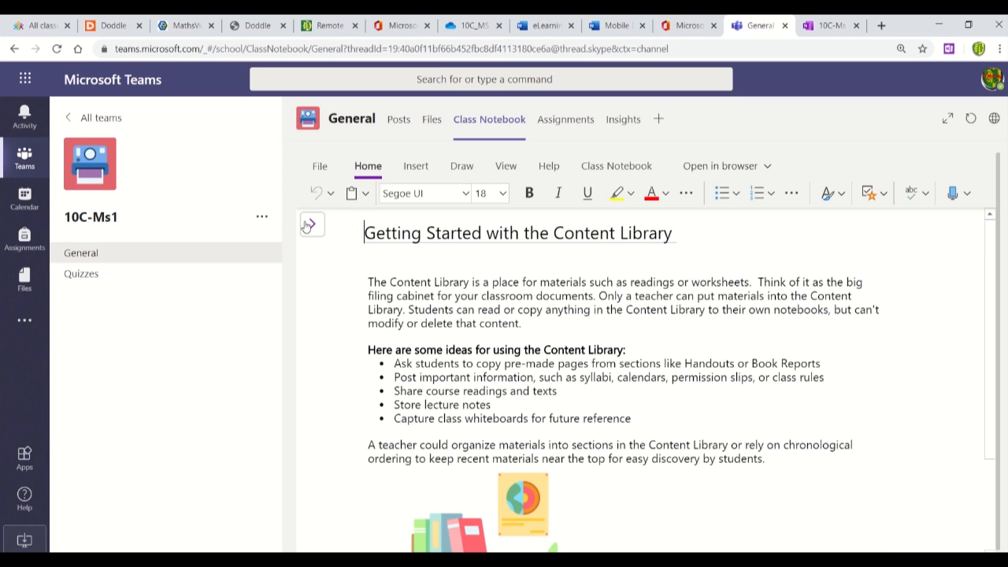
{"action": "mouse_move", "coordinate": [312, 225]}
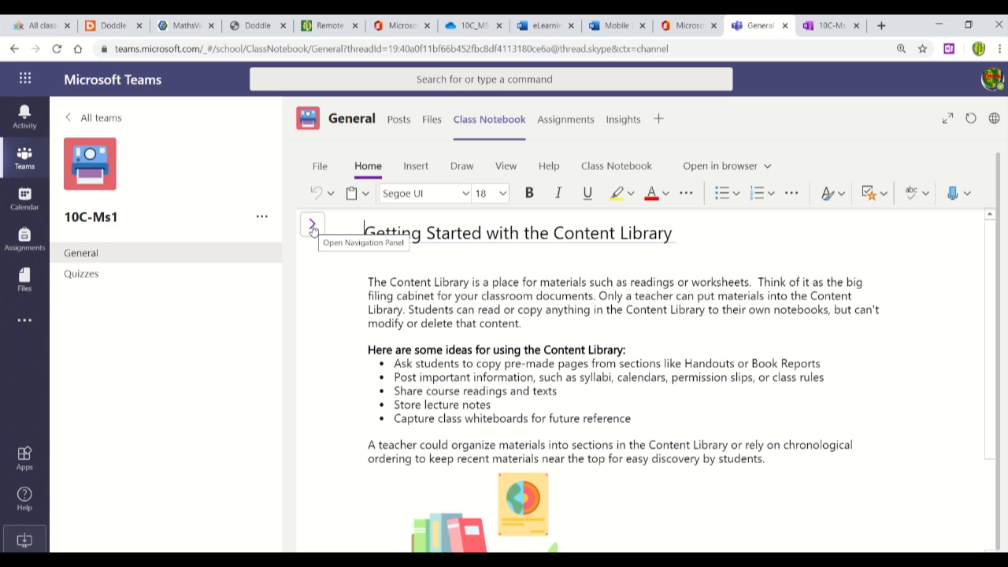
- Open the notebook navigation panel and collapse the _Content Library section
{"action": "left_click", "coordinate": [311, 224]}
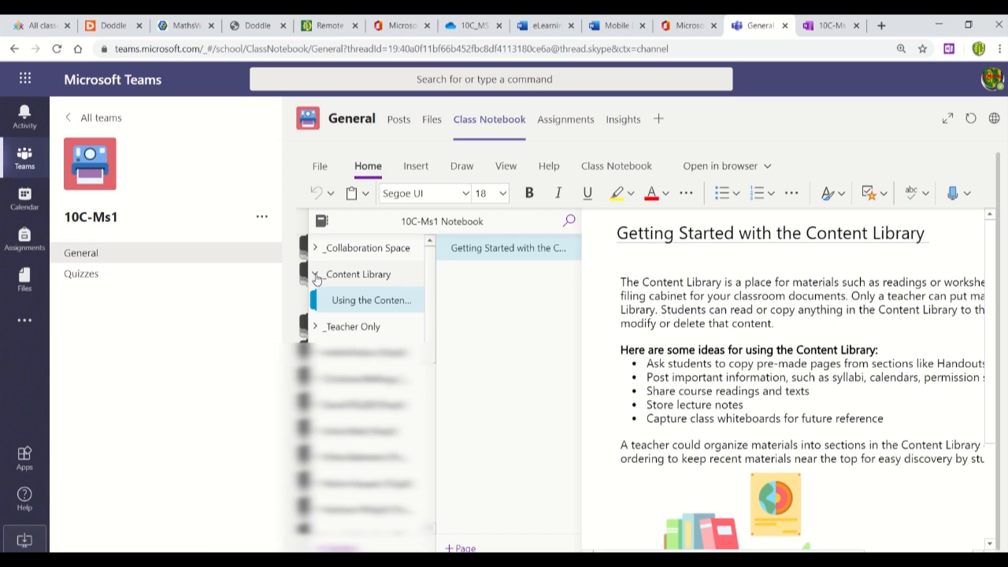
{"action": "left_click", "coordinate": [315, 274]}
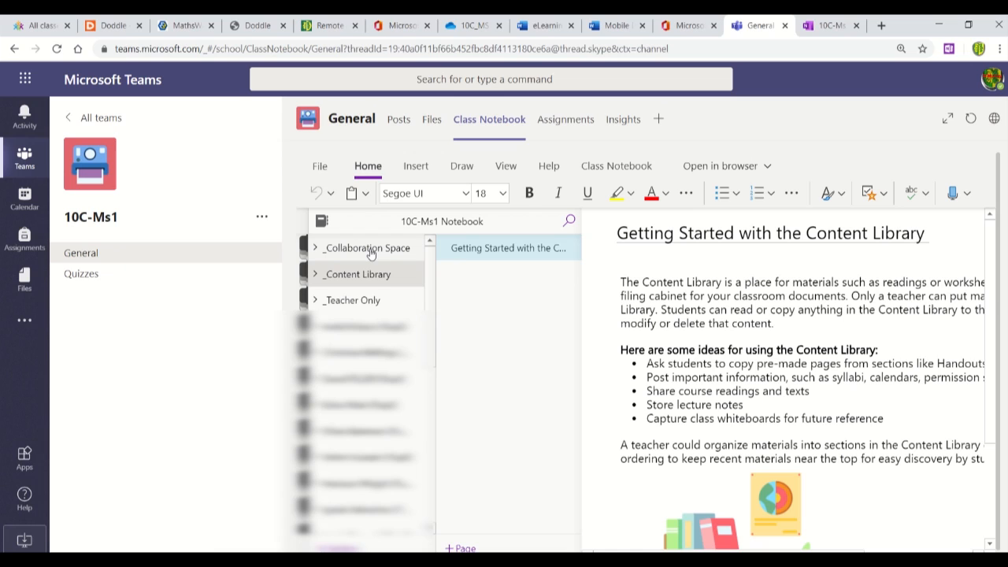
{"action": "mouse_move", "coordinate": [337, 300]}
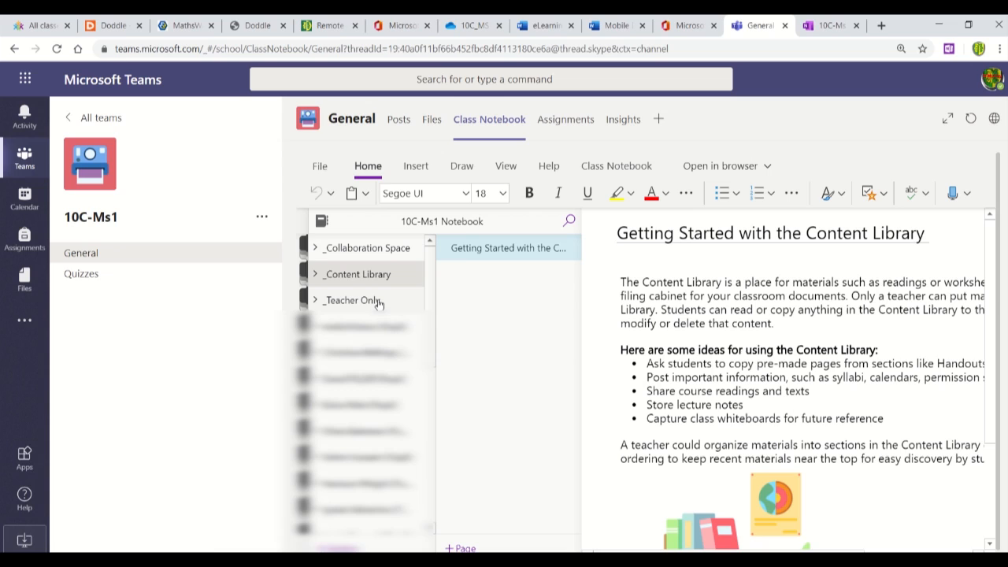
{"action": "mouse_move", "coordinate": [377, 301]}
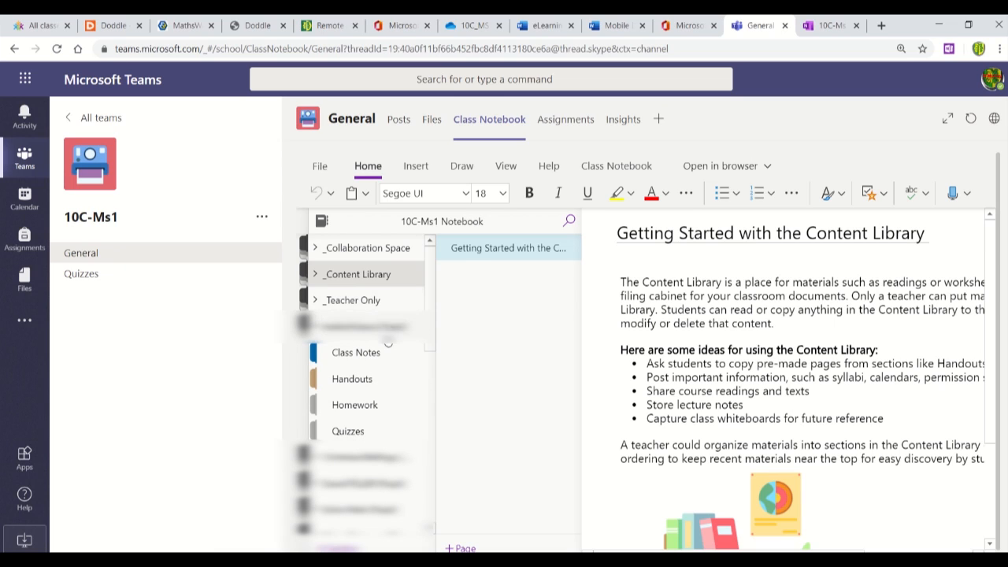
{"action": "mouse_move", "coordinate": [367, 378]}
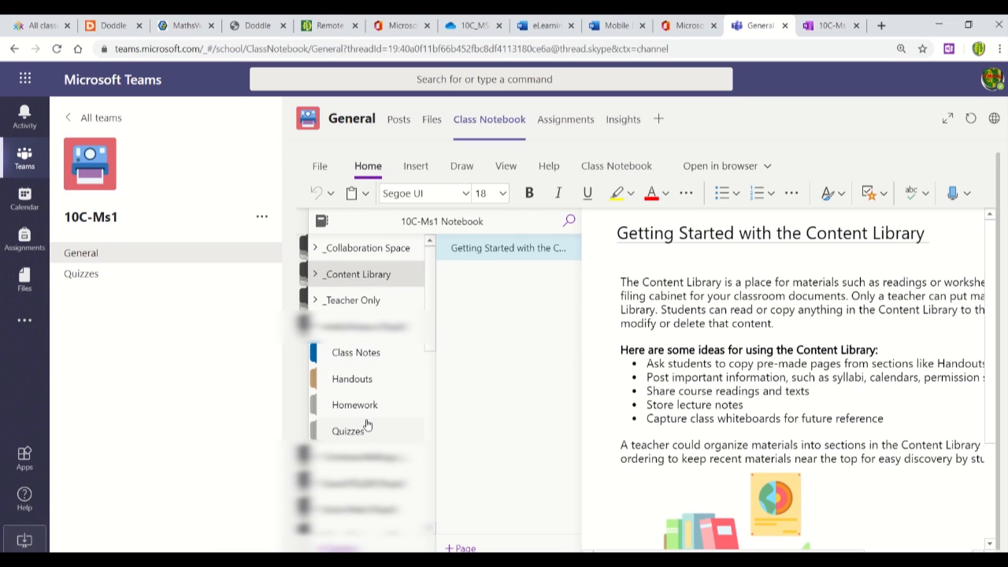
{"action": "mouse_move", "coordinate": [363, 404]}
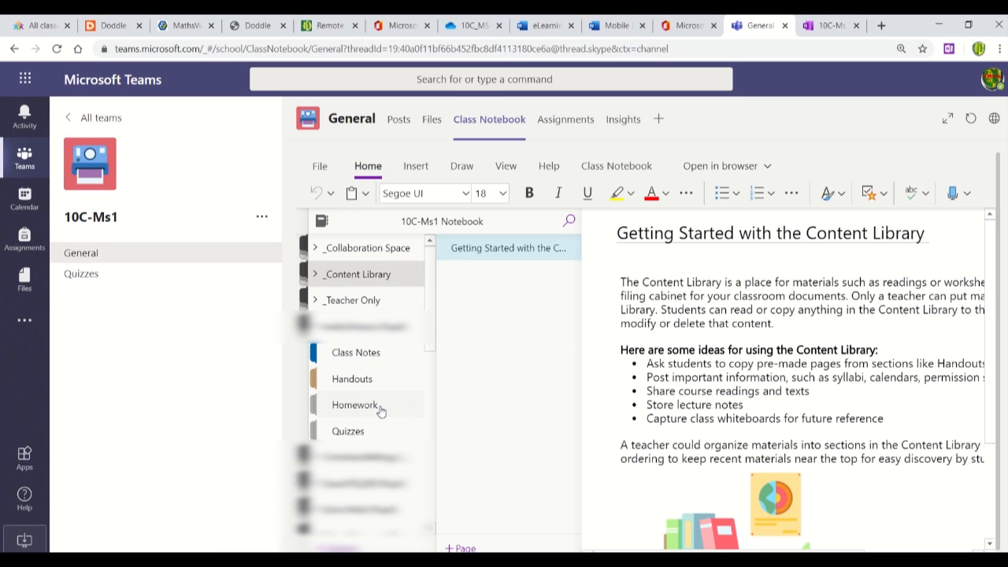
{"action": "mouse_move", "coordinate": [370, 404]}
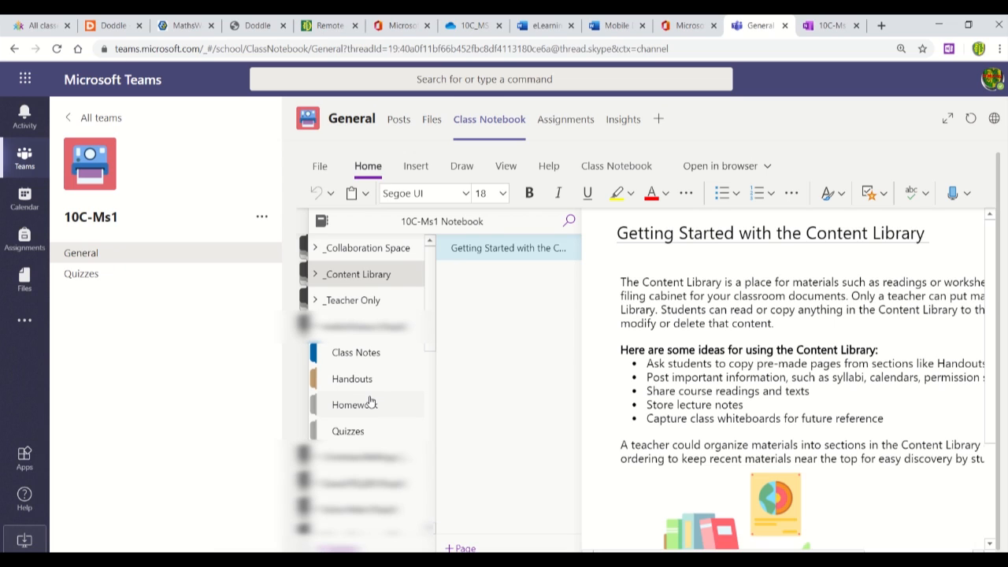
{"action": "mouse_move", "coordinate": [376, 352]}
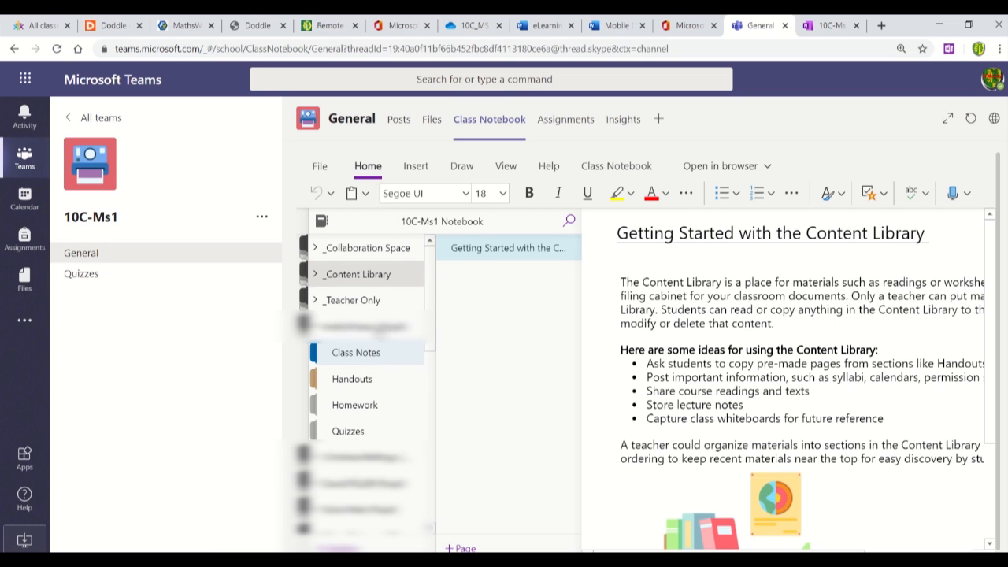
- View the student's March Exam Q2&4 page, then open the notebook in the browser
{"action": "left_click", "coordinate": [355, 352]}
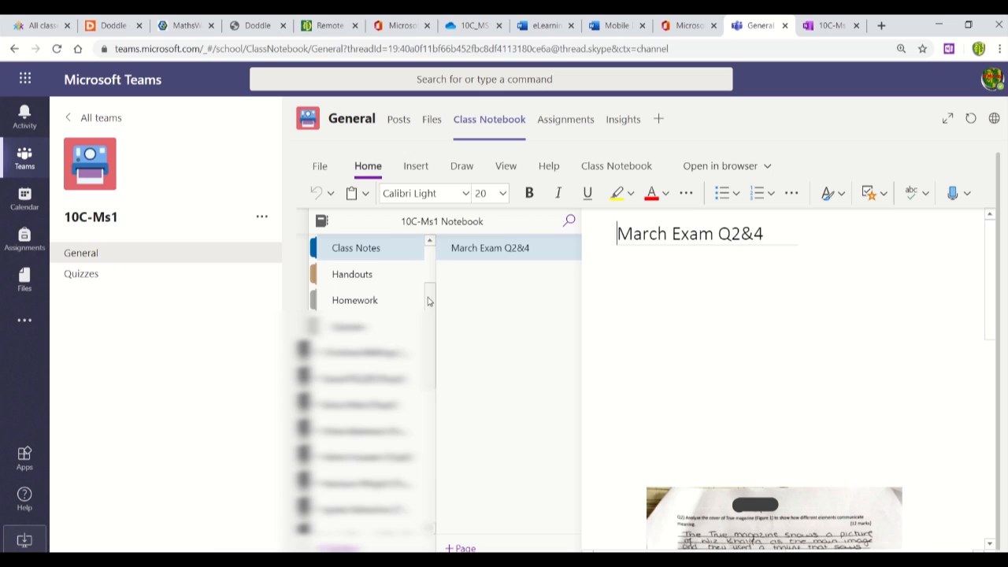
{"action": "mouse_move", "coordinate": [408, 290]}
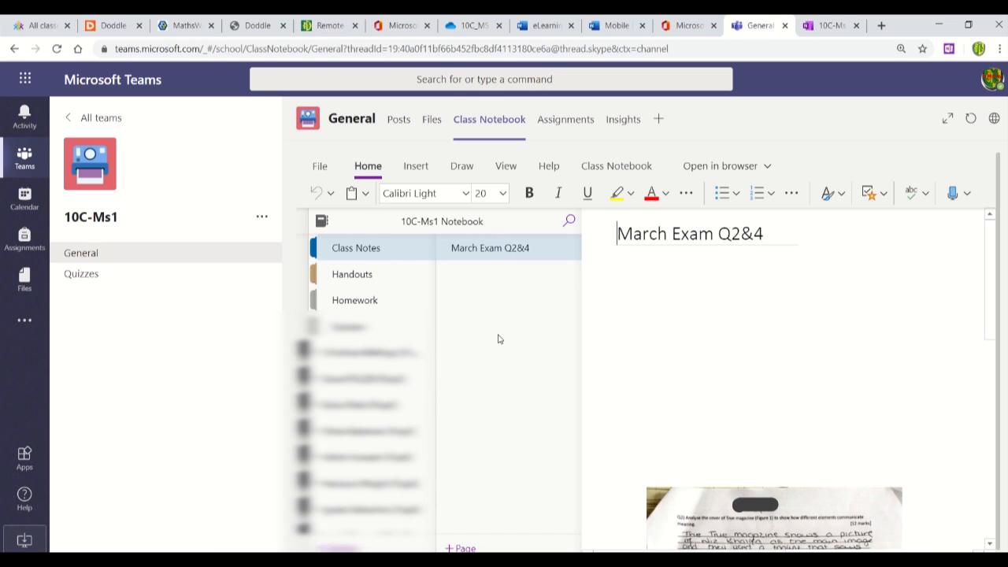
{"action": "mouse_move", "coordinate": [498, 247]}
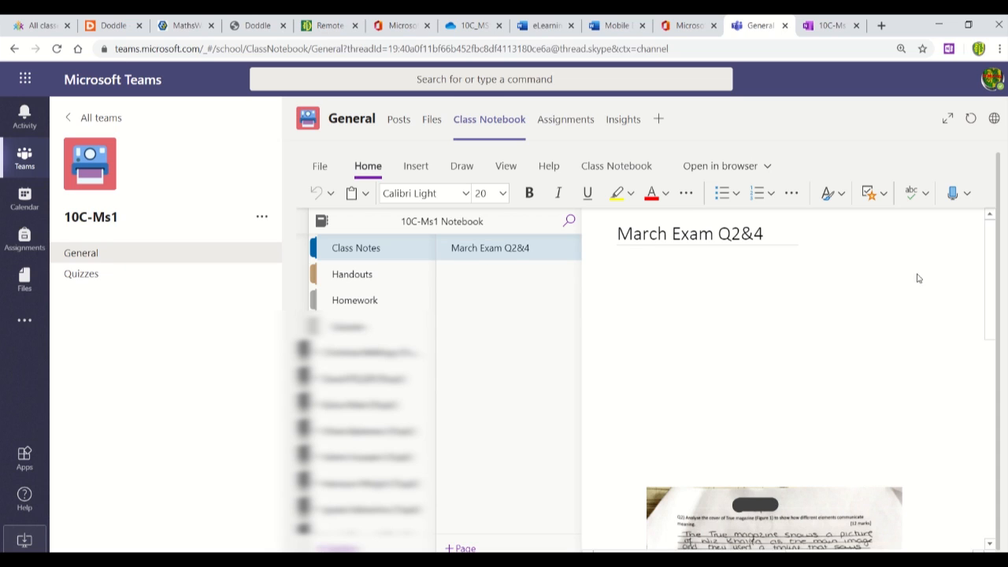
{"action": "mouse_move", "coordinate": [980, 248]}
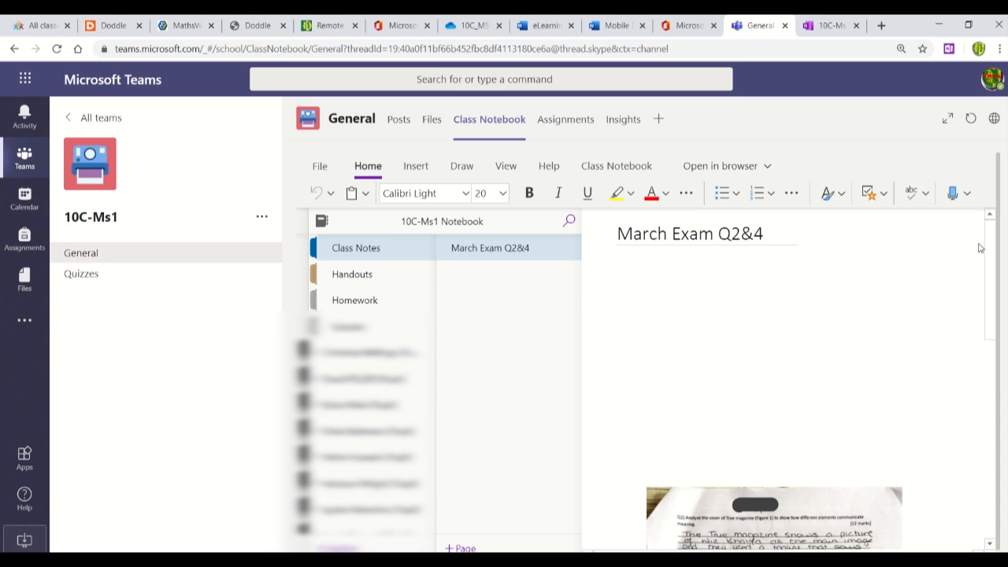
{"action": "left_click", "coordinate": [321, 220]}
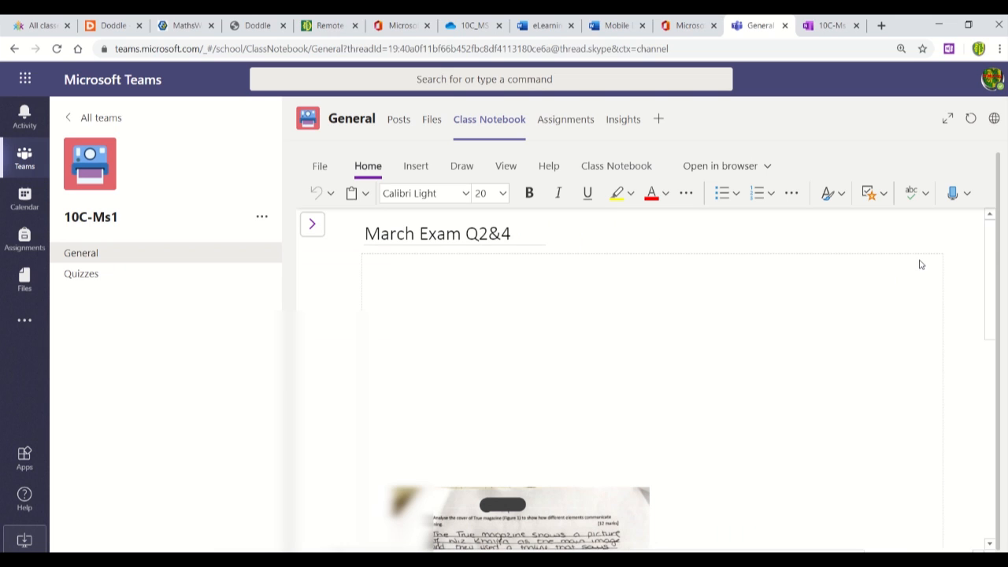
{"action": "mouse_move", "coordinate": [586, 341]}
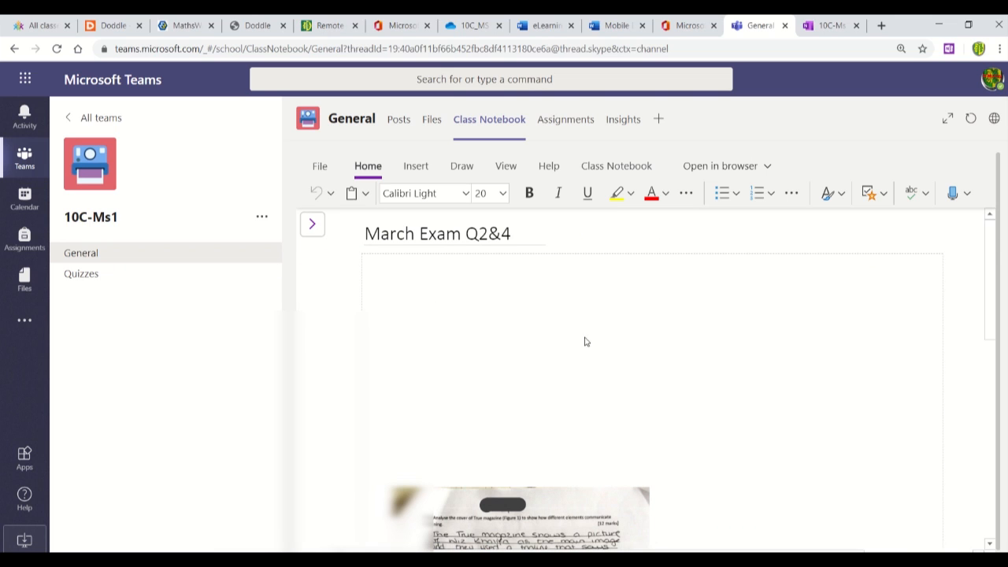
{"action": "scroll", "scroll_direction": "down", "scroll_amount": 3}
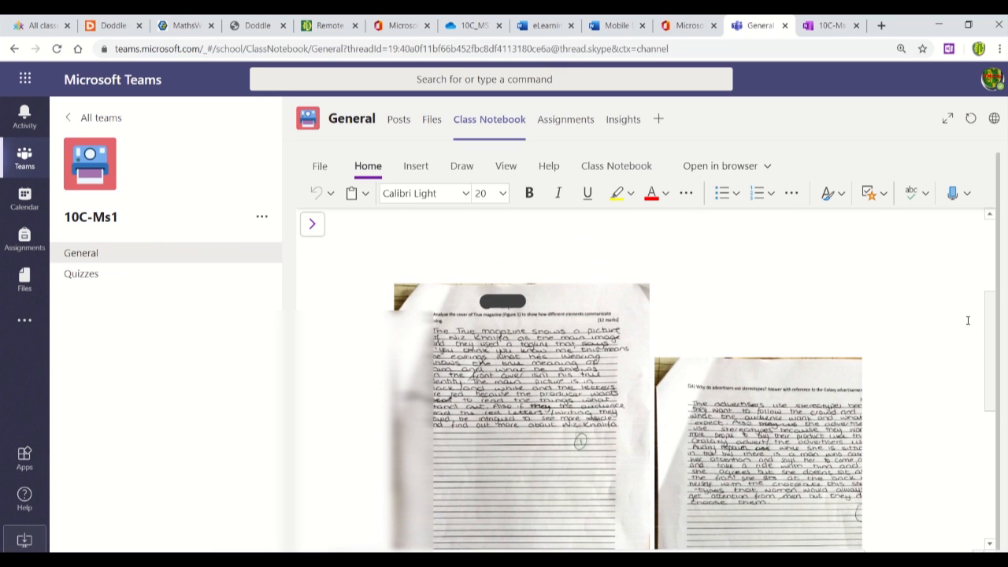
{"action": "scroll", "scroll_direction": "up", "scroll_amount": 3}
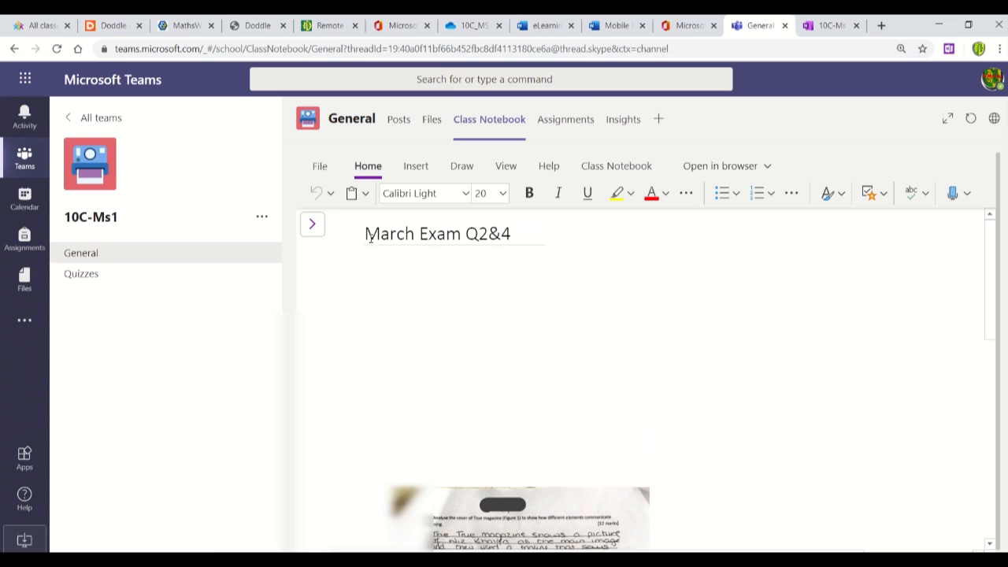
{"action": "left_click", "coordinate": [312, 224]}
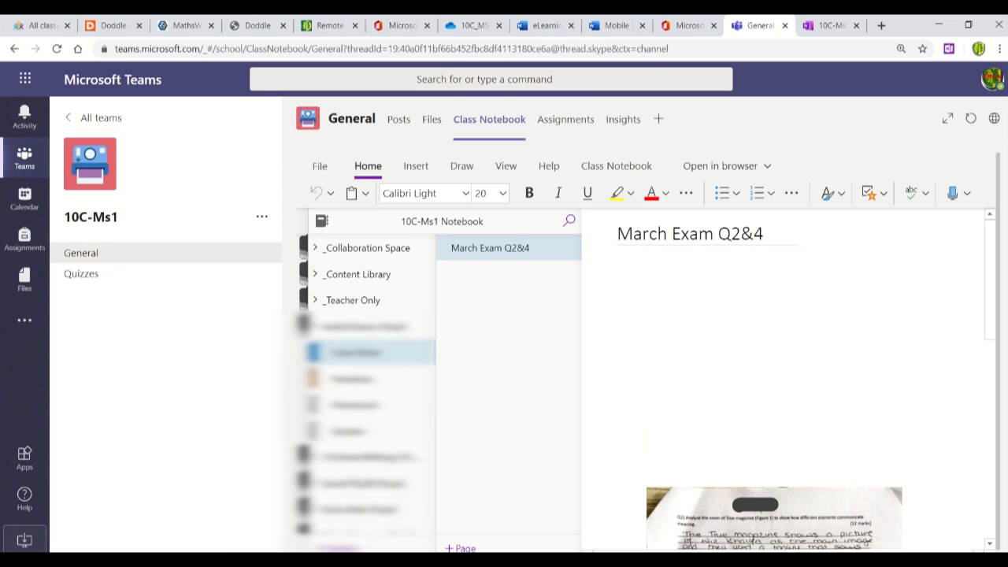
{"action": "mouse_move", "coordinate": [752, 367]}
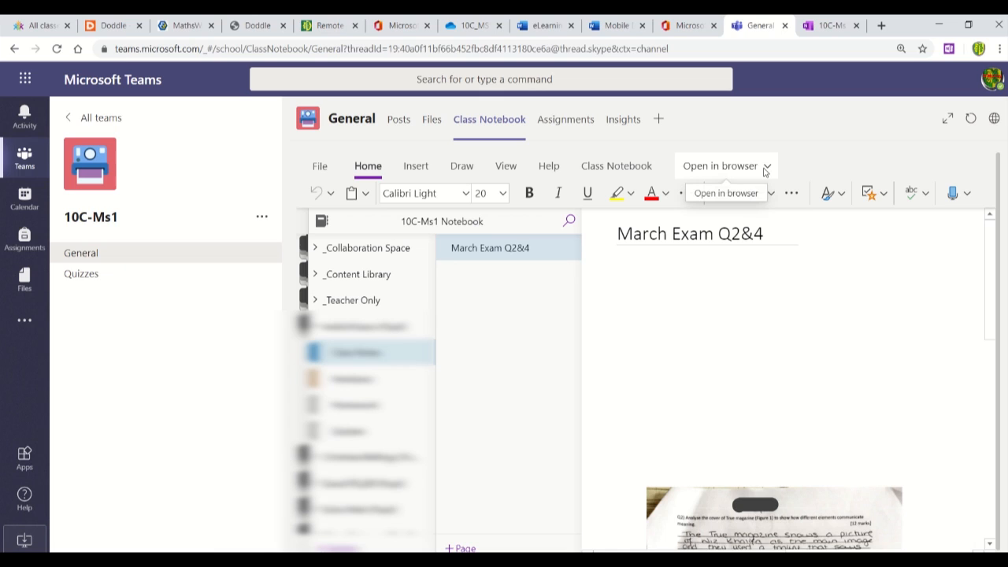
{"action": "left_click", "coordinate": [768, 166]}
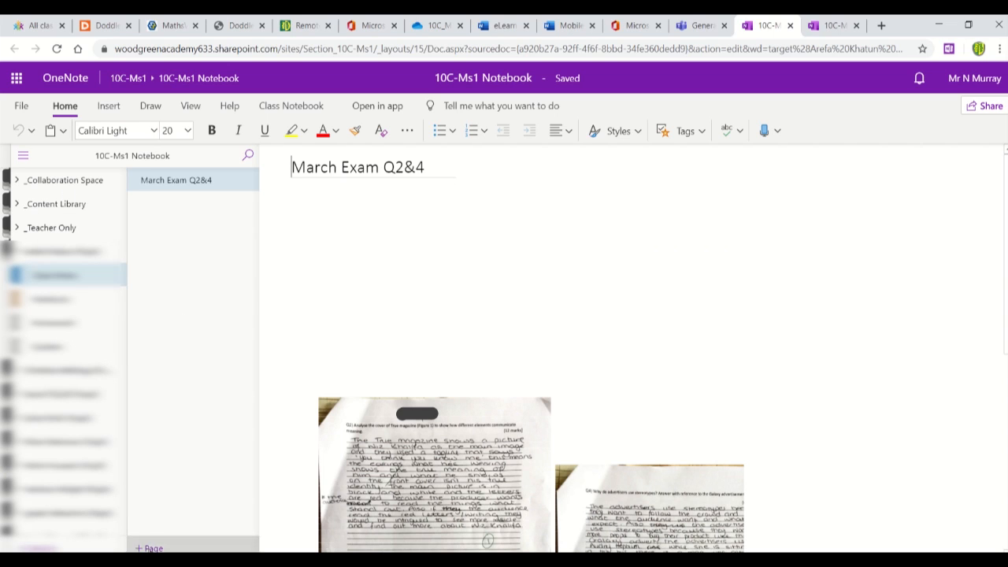
- Add a new page titled 'Title' with a line of placeholder text
{"action": "left_click", "coordinate": [152, 548]}
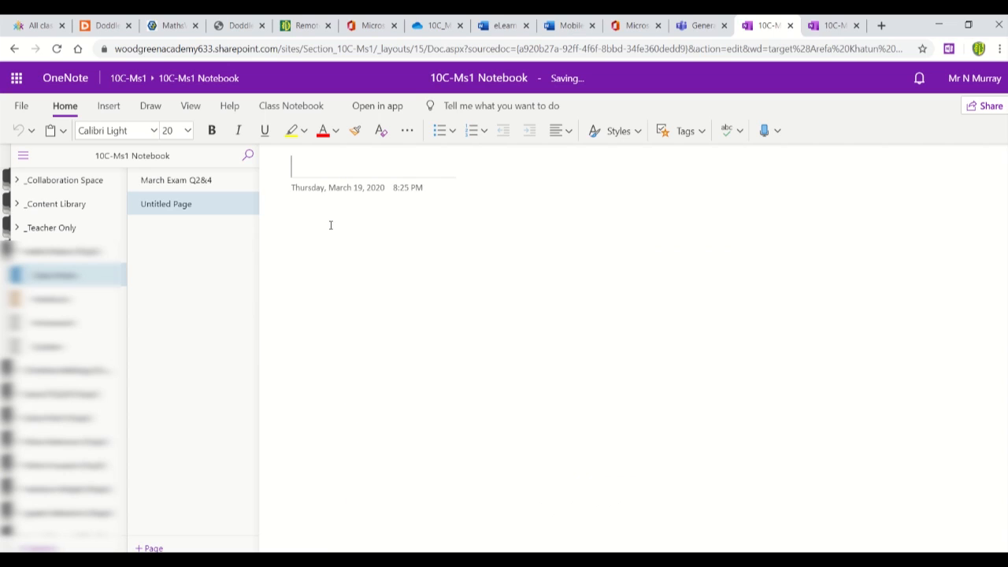
{"action": "type", "text": "Title"}
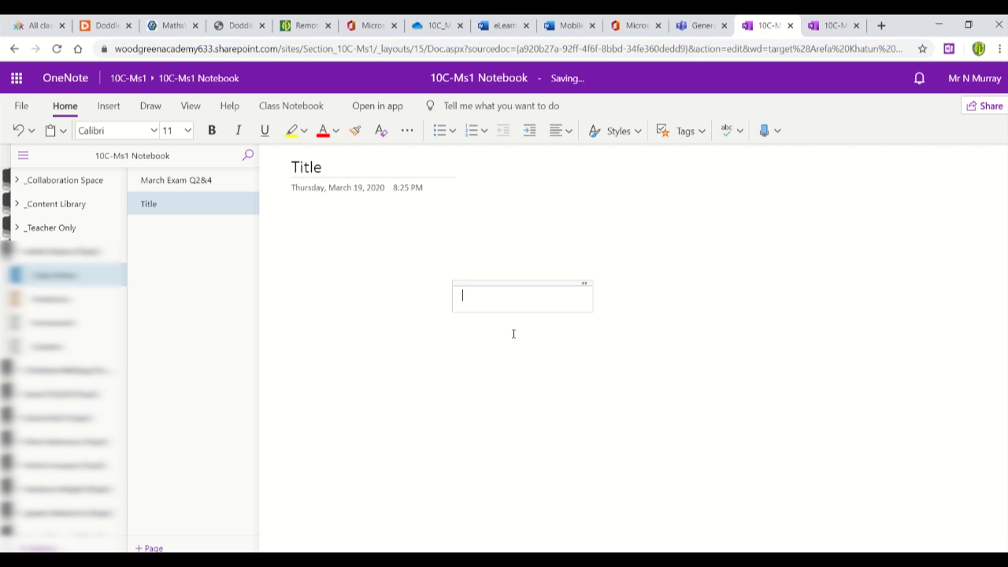
{"action": "type", "text": "gsdgsdfgsdfgsdfgdsfgsdfgsdfgsdf"}
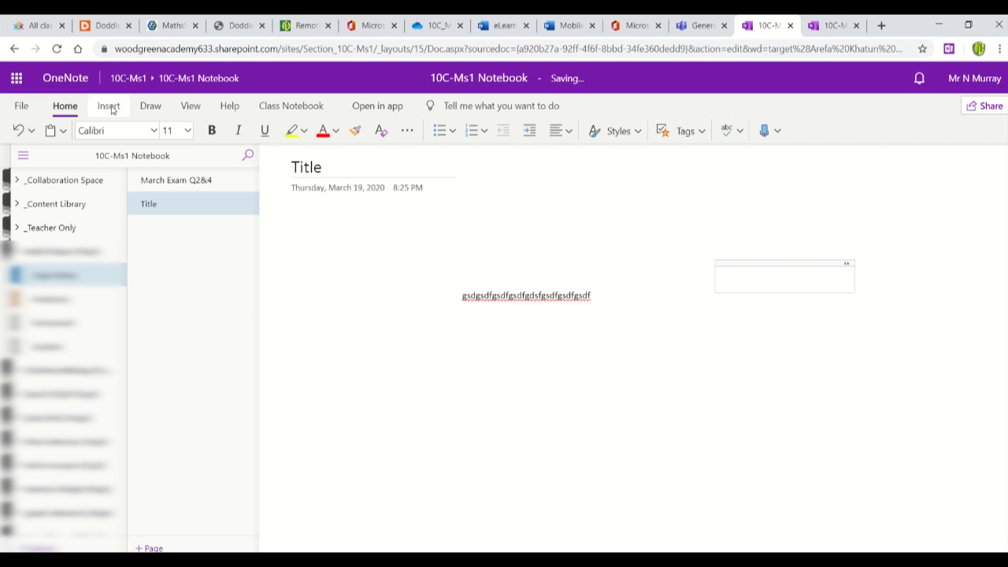
- Show the Insert ribbon and browse the File and Picture insert dropdowns
{"action": "left_click", "coordinate": [107, 105]}
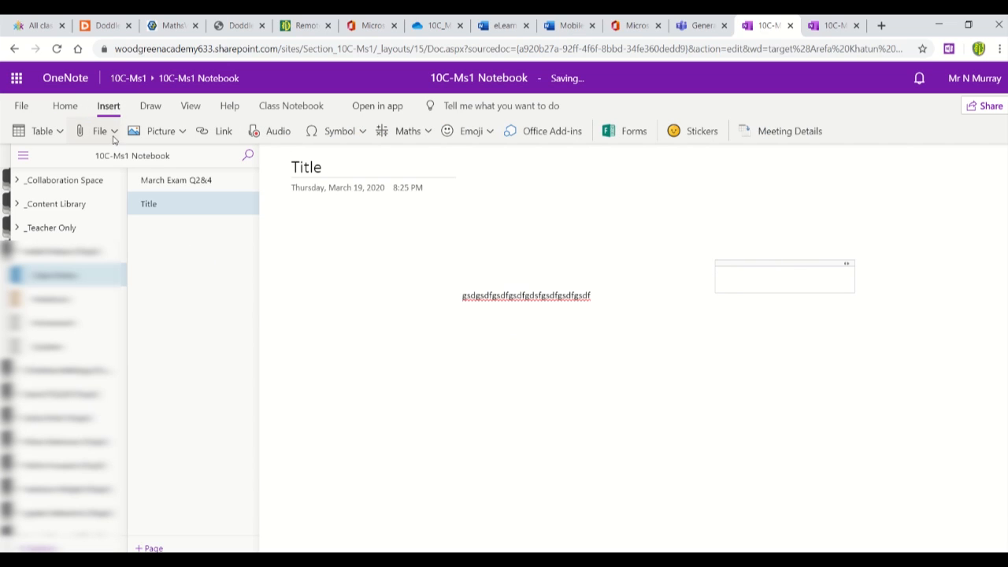
{"action": "left_click", "coordinate": [100, 130]}
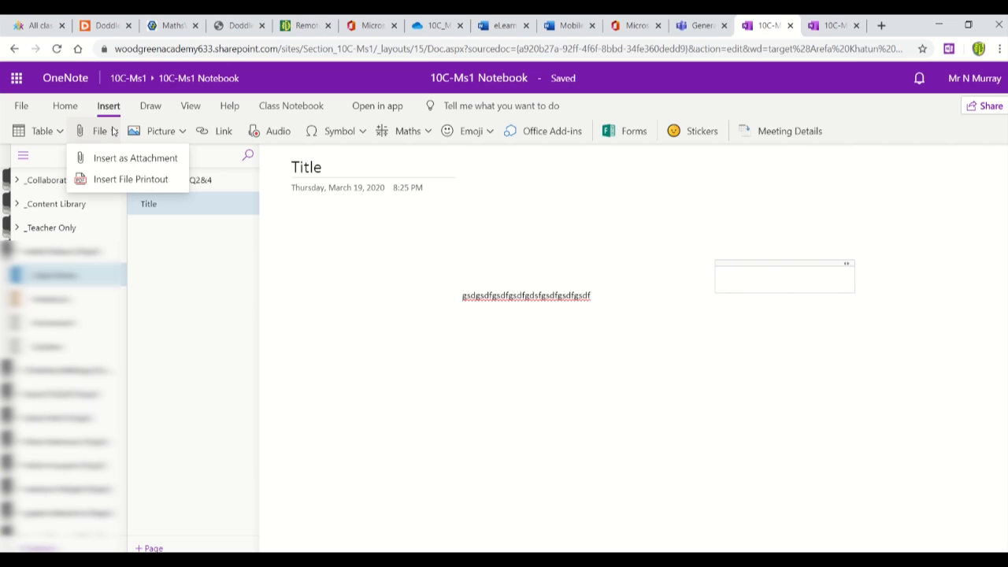
{"action": "mouse_move", "coordinate": [185, 131]}
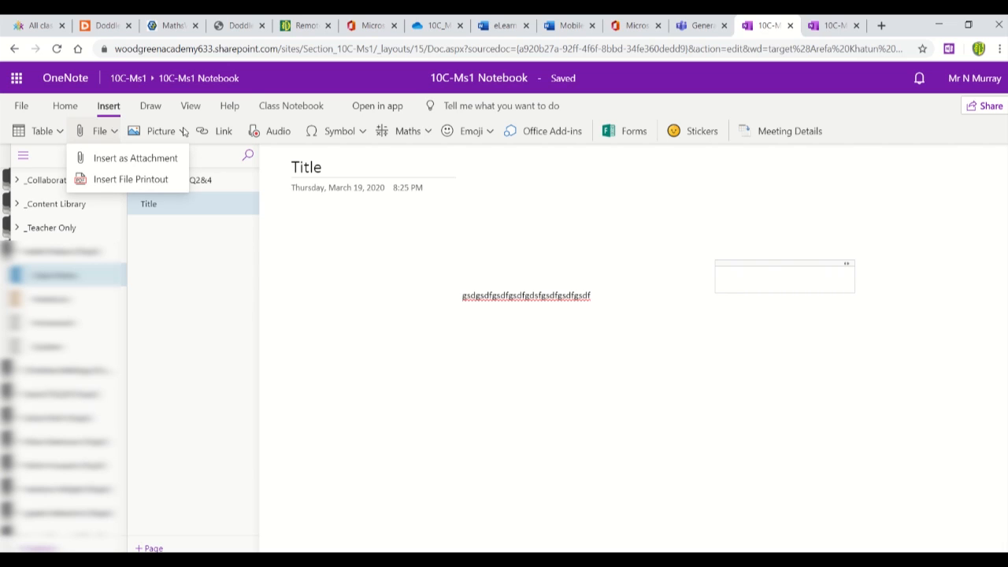
{"action": "left_click", "coordinate": [160, 130]}
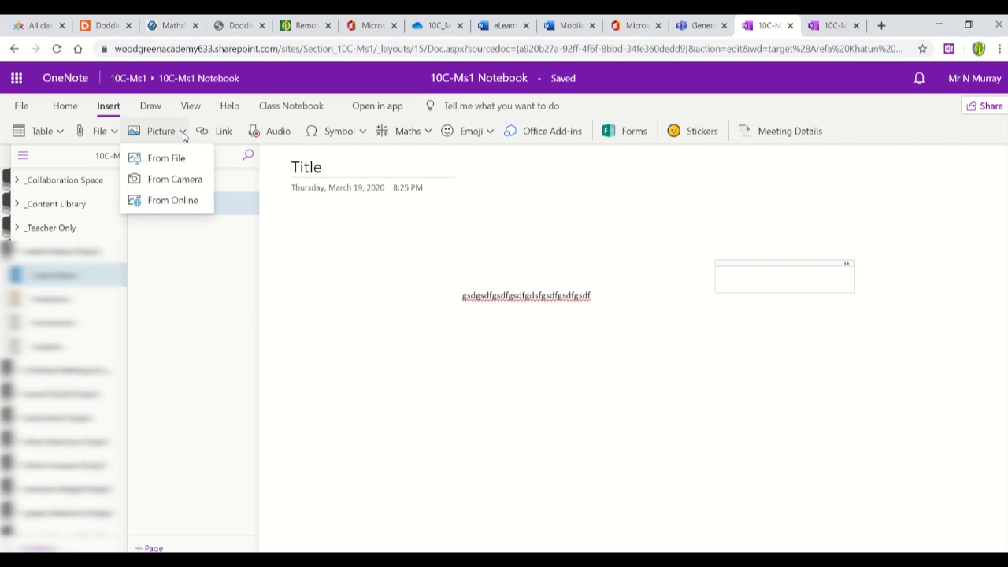
{"action": "mouse_move", "coordinate": [166, 157]}
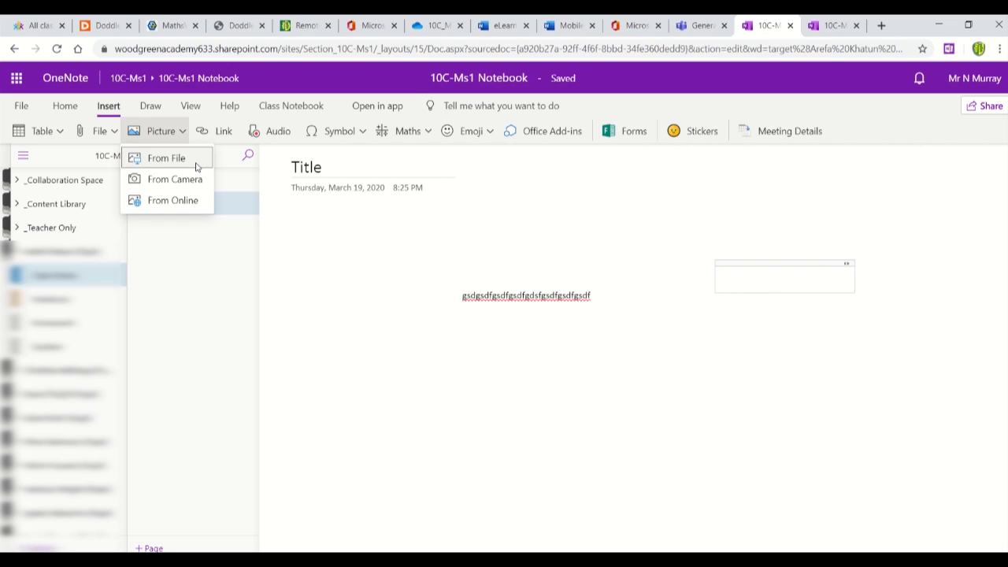
{"action": "mouse_move", "coordinate": [278, 130]}
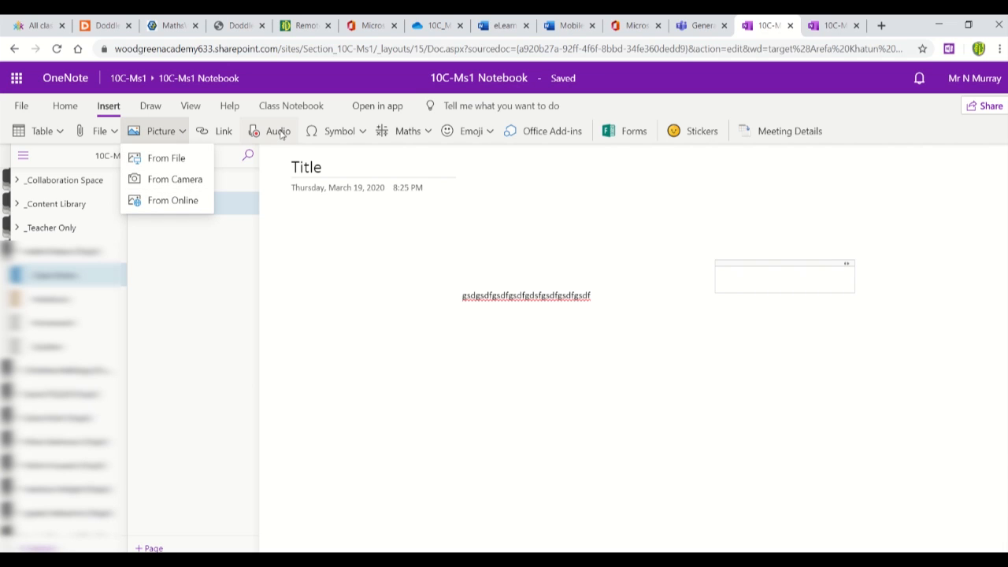
{"action": "mouse_move", "coordinate": [682, 293]}
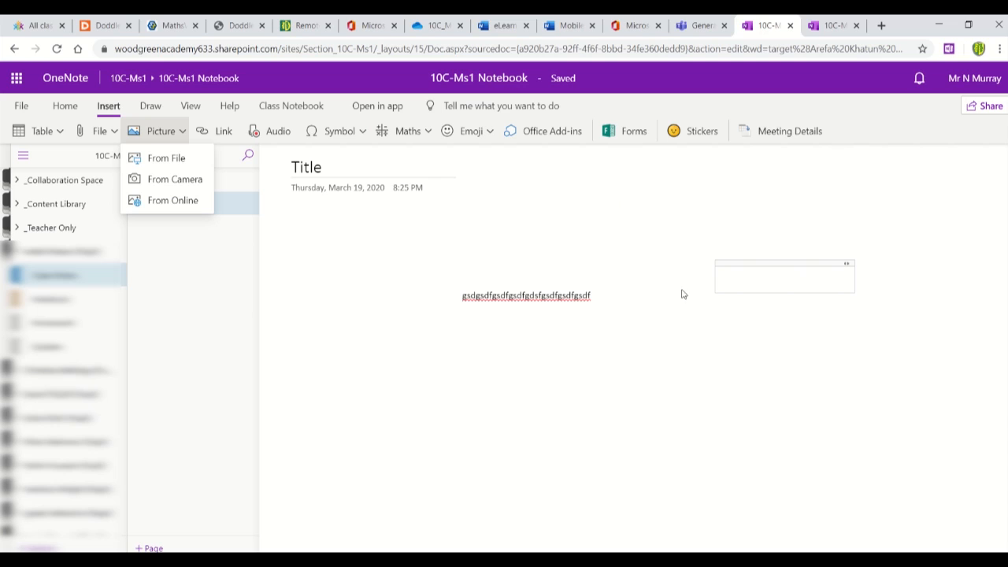
{"action": "mouse_move", "coordinate": [500, 326]}
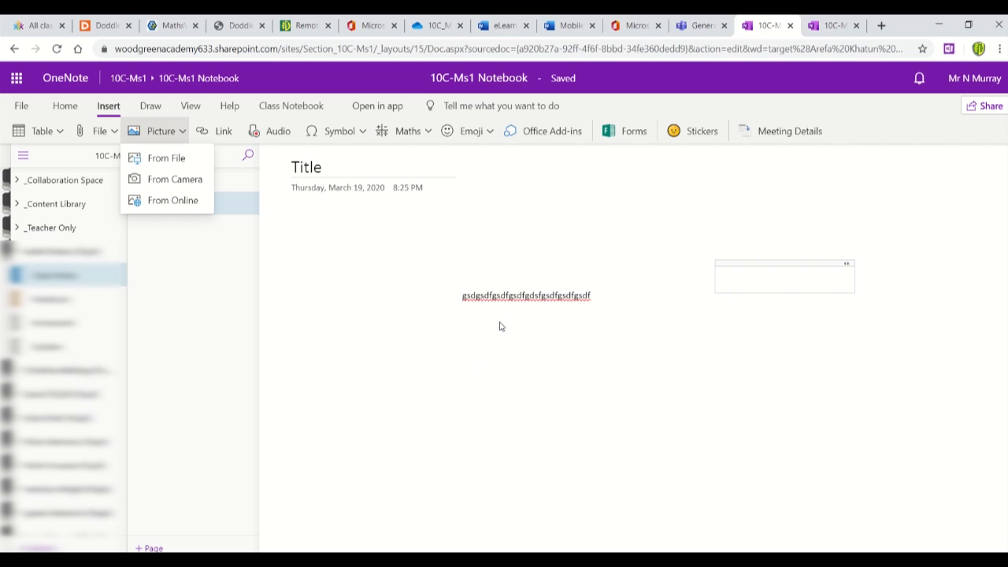
{"action": "mouse_move", "coordinate": [429, 328]}
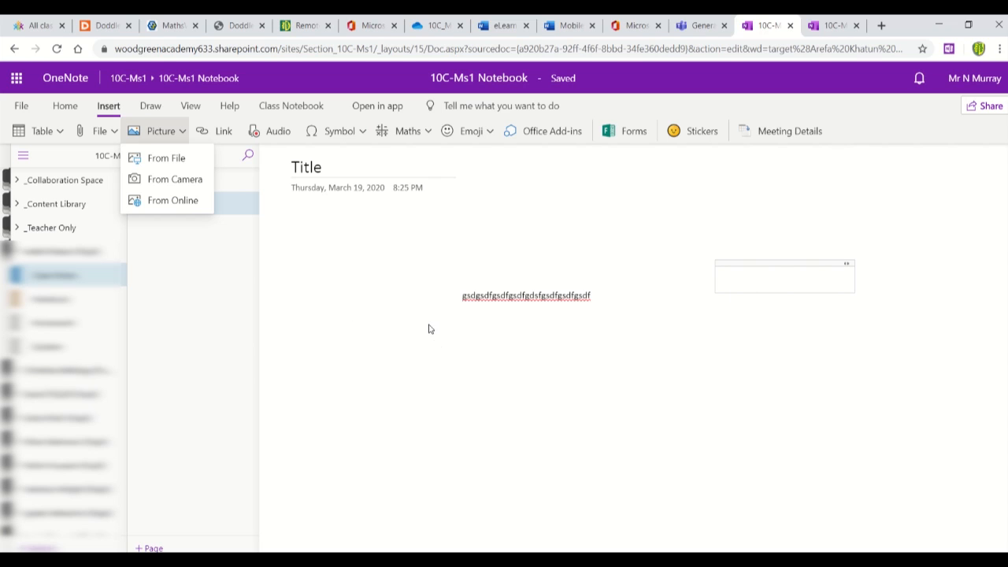
{"action": "mouse_move", "coordinate": [362, 292]}
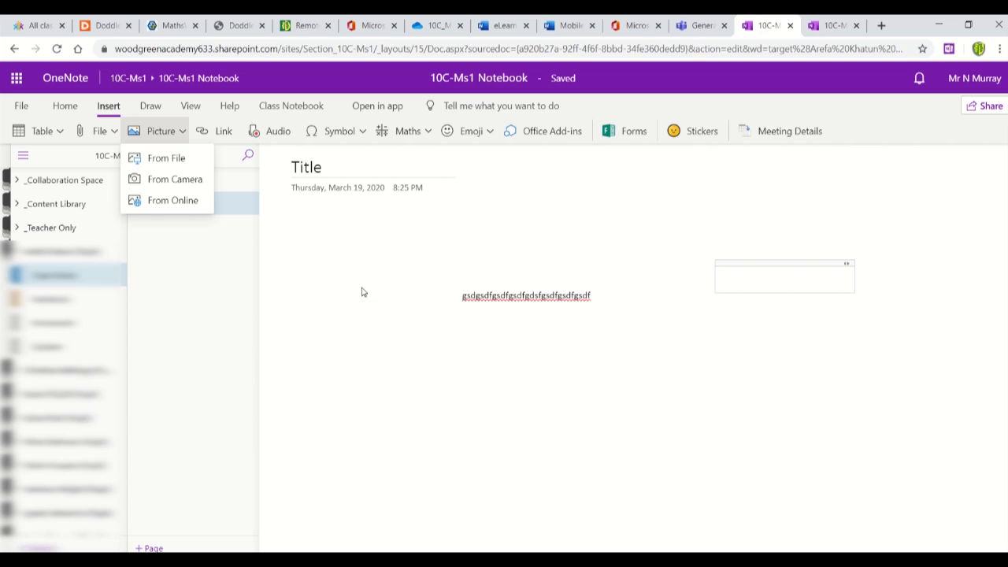
{"action": "mouse_move", "coordinate": [350, 295]}
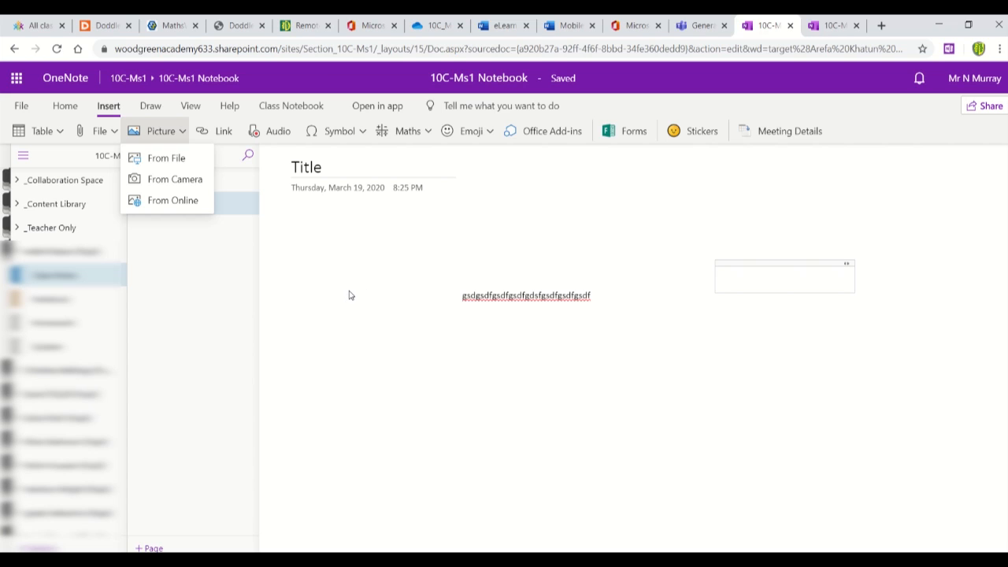
- Dismiss the Picture dropdown and place the cursor in the Title page's empty note
{"action": "left_click", "coordinate": [376, 288]}
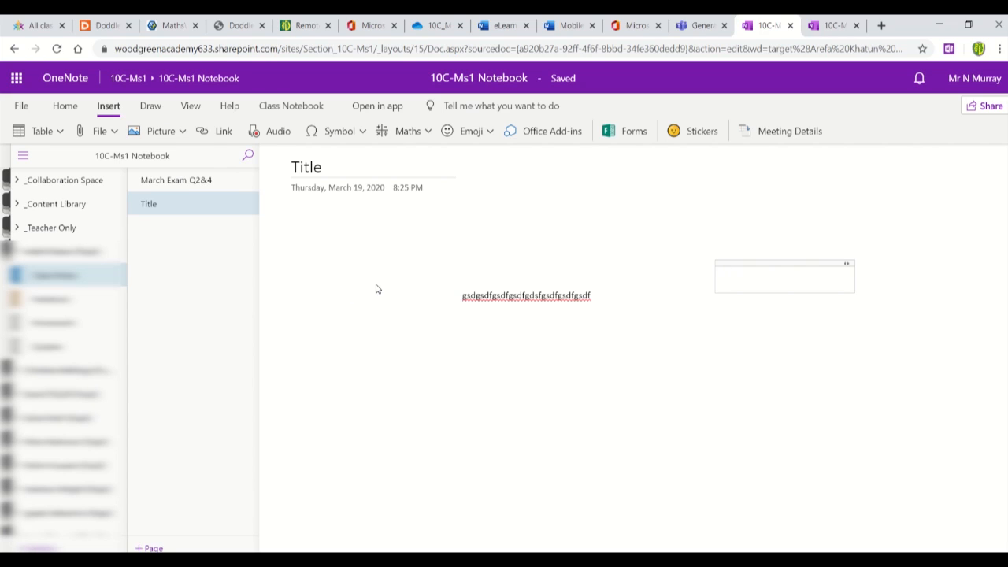
{"action": "mouse_move", "coordinate": [402, 286]}
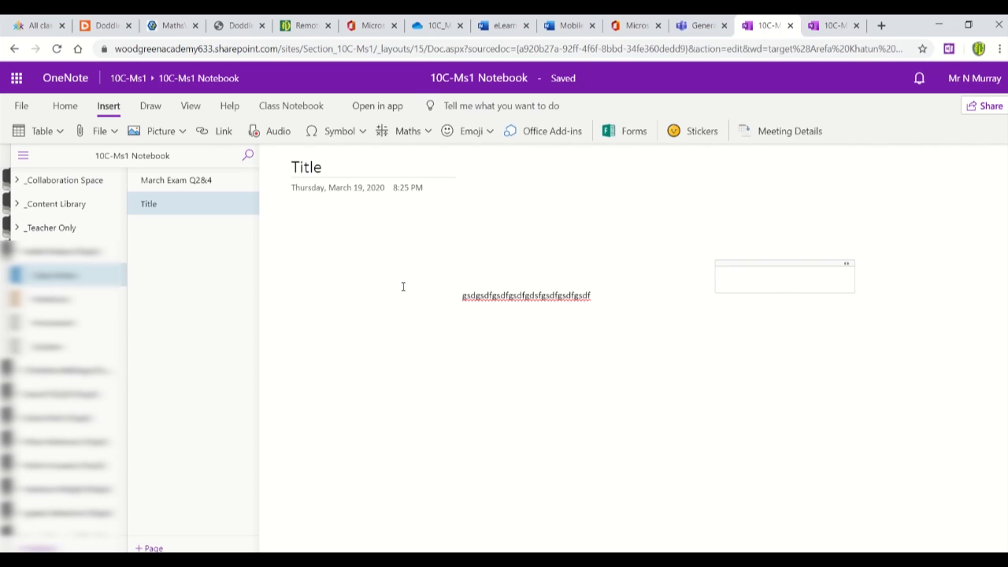
{"action": "mouse_move", "coordinate": [440, 263]}
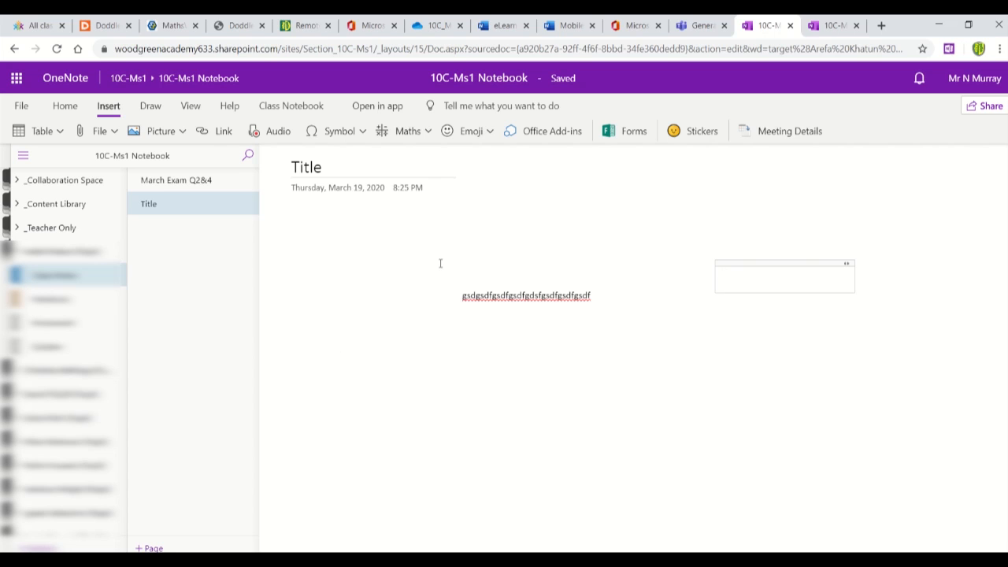
{"action": "mouse_move", "coordinate": [449, 407]}
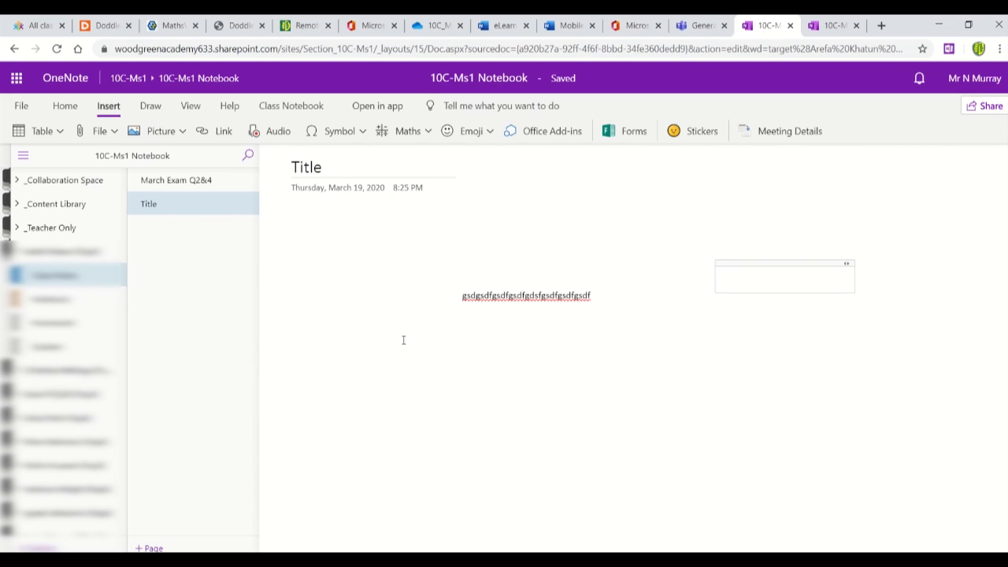
{"action": "left_click", "coordinate": [783, 276]}
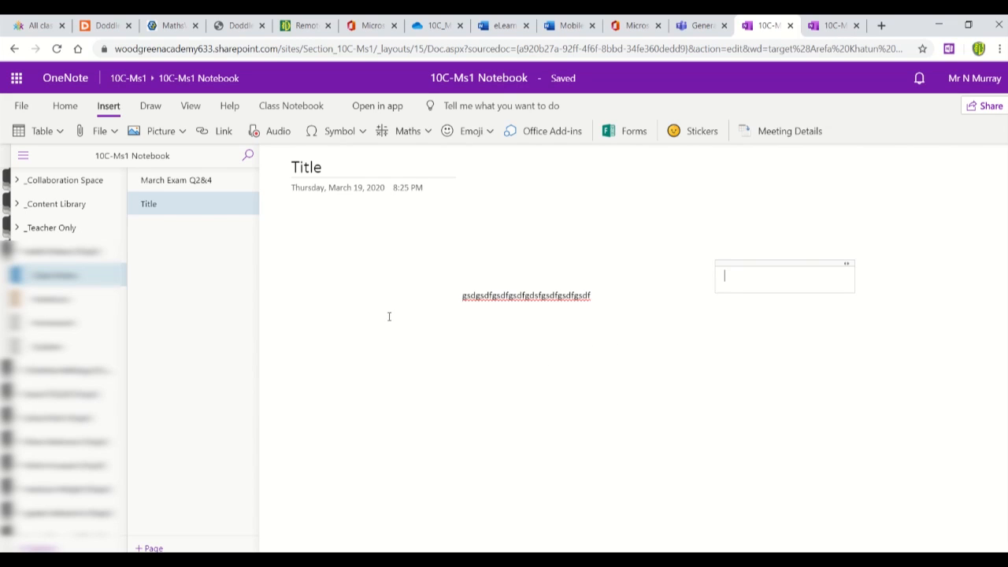
{"action": "mouse_move", "coordinate": [385, 290]}
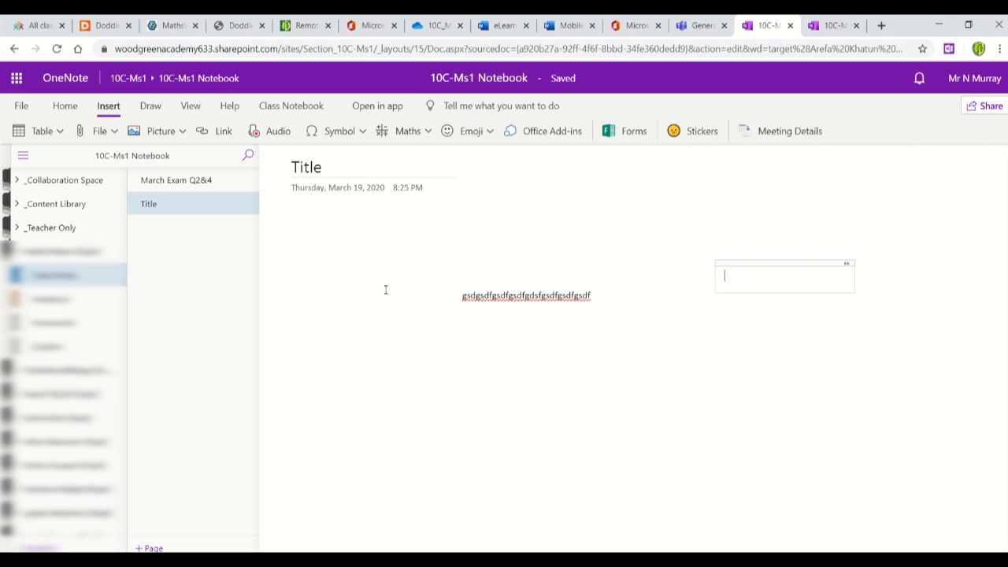
{"action": "mouse_move", "coordinate": [422, 260]}
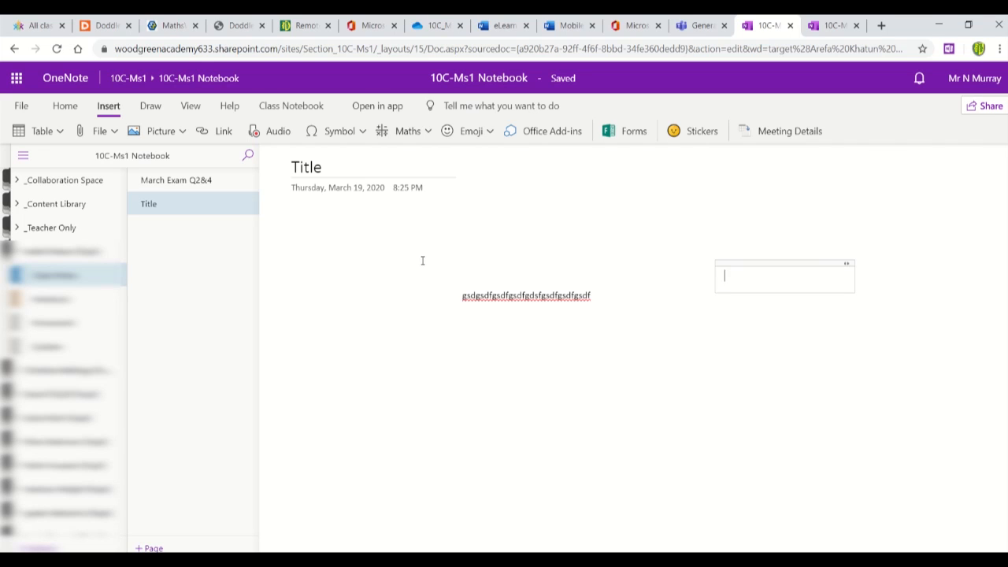